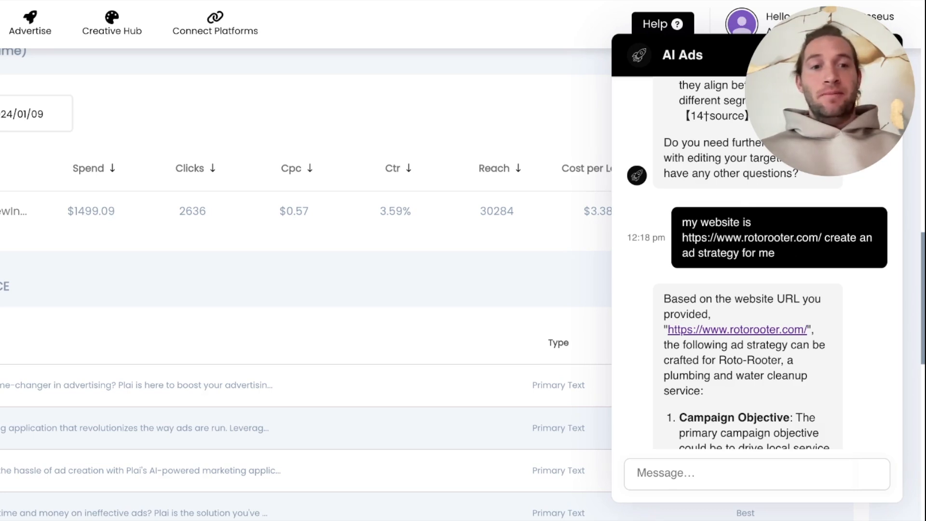
Scroll through the AI Ads chat's Roto-Rooter ad strategy reply before requesting 10 local keywords
{"action": "scroll", "scroll_direction": "down", "scroll_amount": 3}
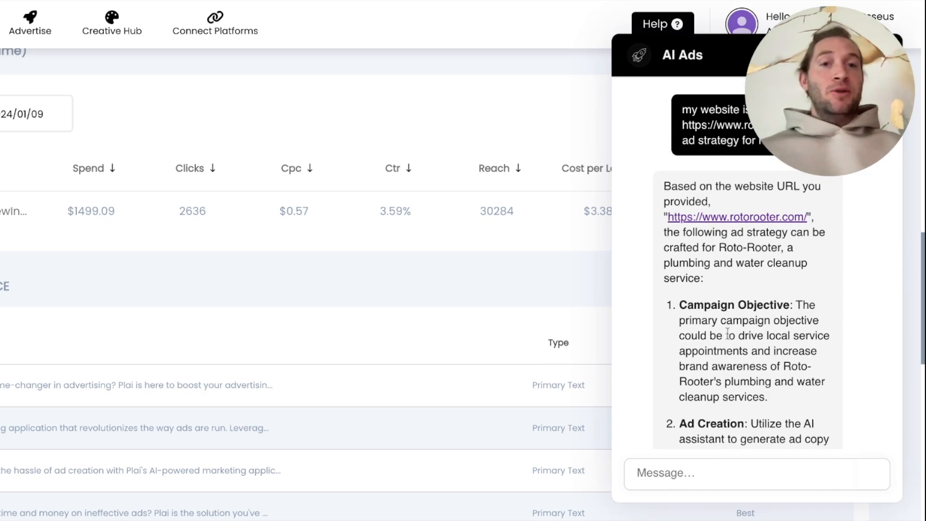
{"action": "scroll", "scroll_direction": "down", "scroll_amount": 3}
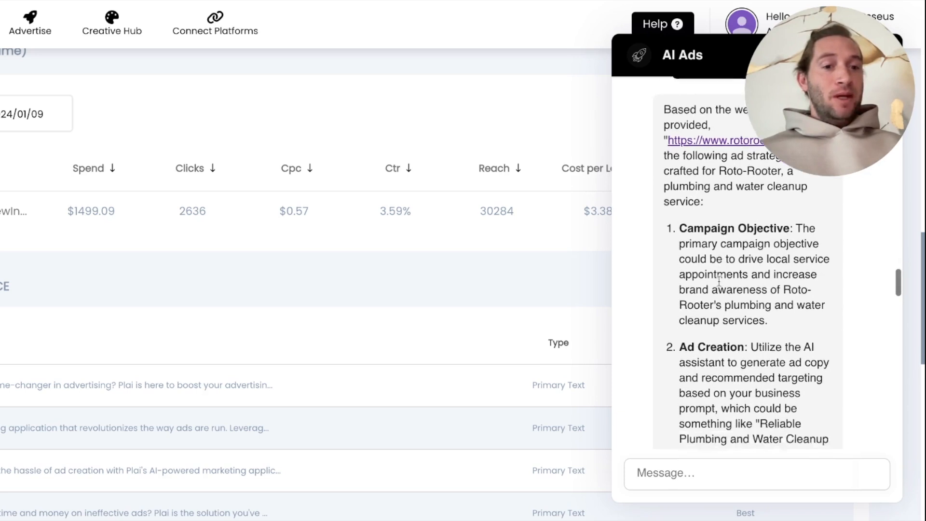
{"action": "scroll", "scroll_direction": "down", "scroll_amount": 3}
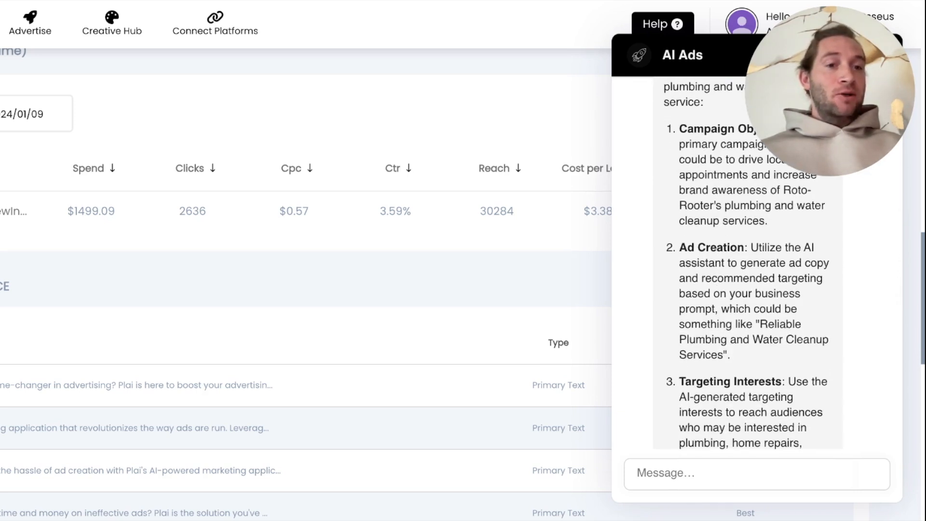
{"action": "scroll", "scroll_direction": "down", "scroll_amount": 3}
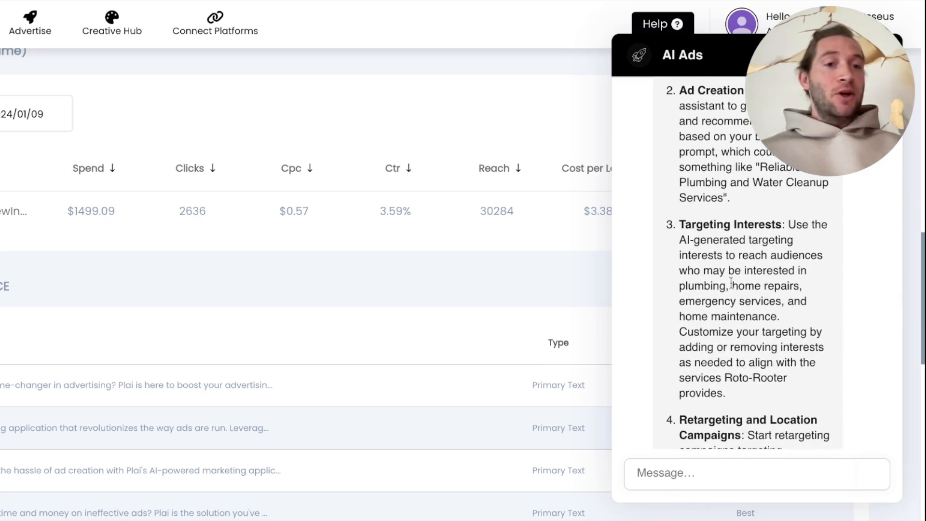
{"action": "scroll", "scroll_direction": "down", "scroll_amount": 3}
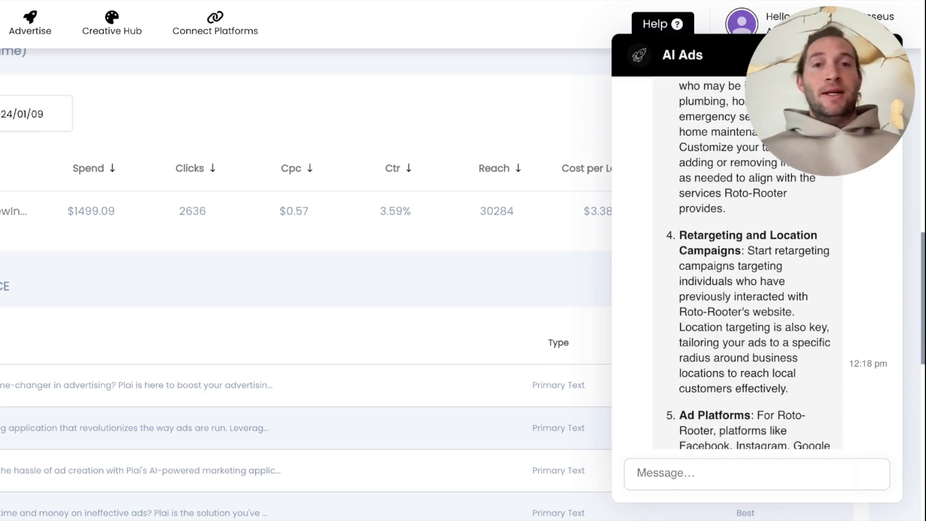
{"action": "scroll", "scroll_direction": "down", "scroll_amount": 3}
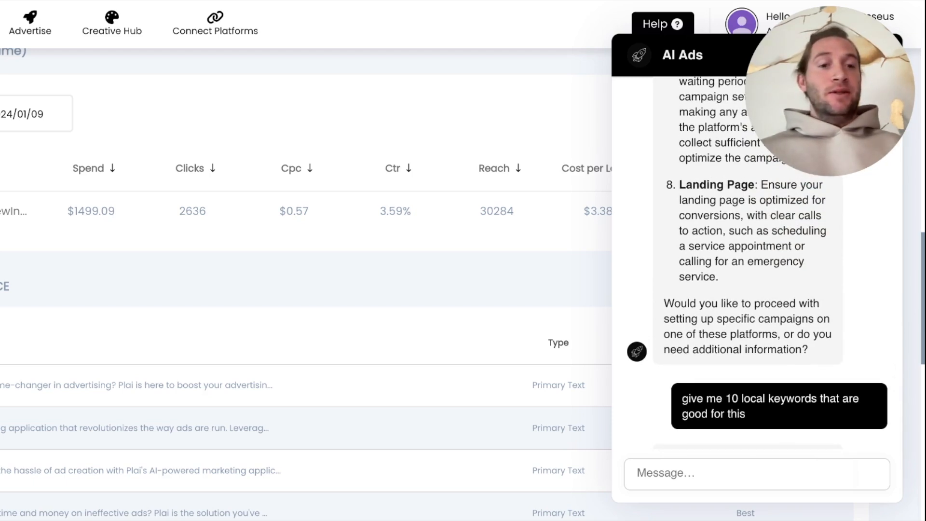
Scroll down the chat to read the assistant's local keyword list for Roto-Rooter
{"action": "scroll", "scroll_direction": "down", "scroll_amount": 3}
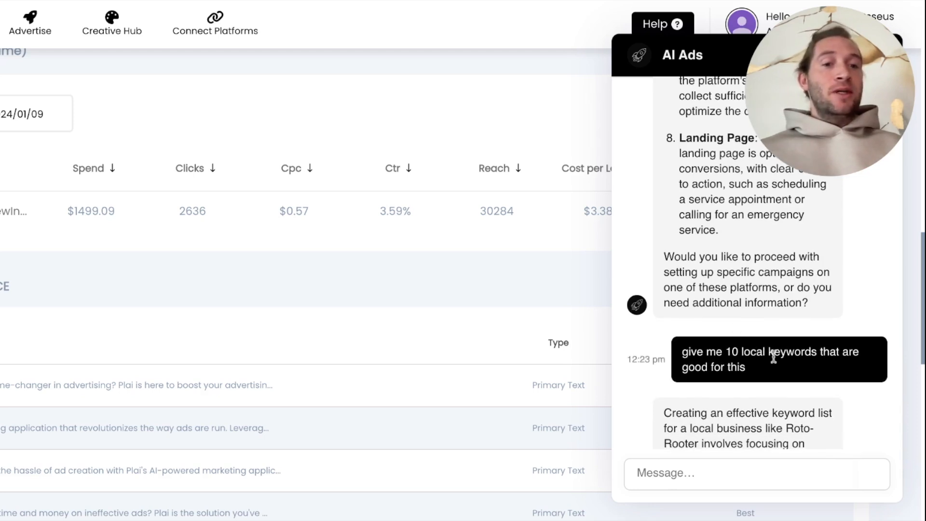
{"action": "scroll", "scroll_direction": "down", "scroll_amount": 3}
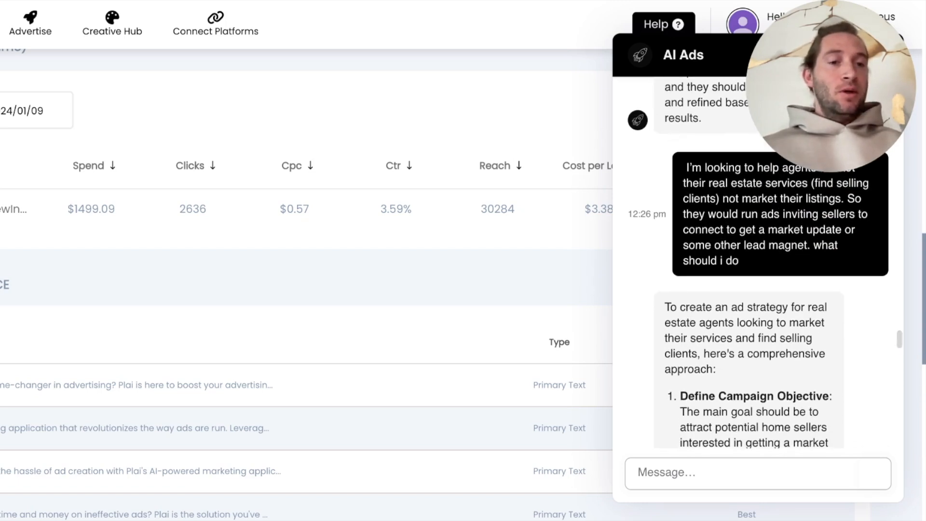
Scroll through the real estate seller-lead strategy reply to its Lead Magnet and Landing Page sections
{"action": "scroll", "scroll_direction": "down", "scroll_amount": 3}
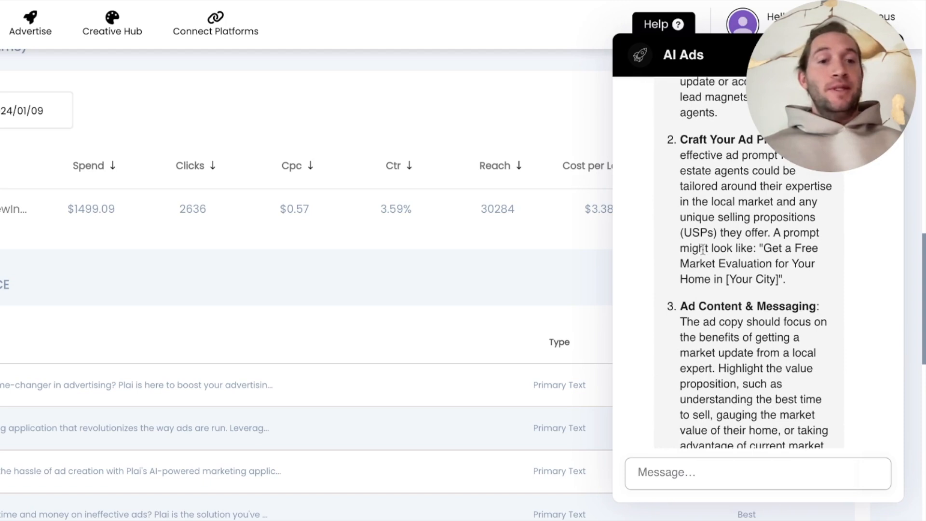
{"action": "scroll", "scroll_direction": "down", "scroll_amount": 3}
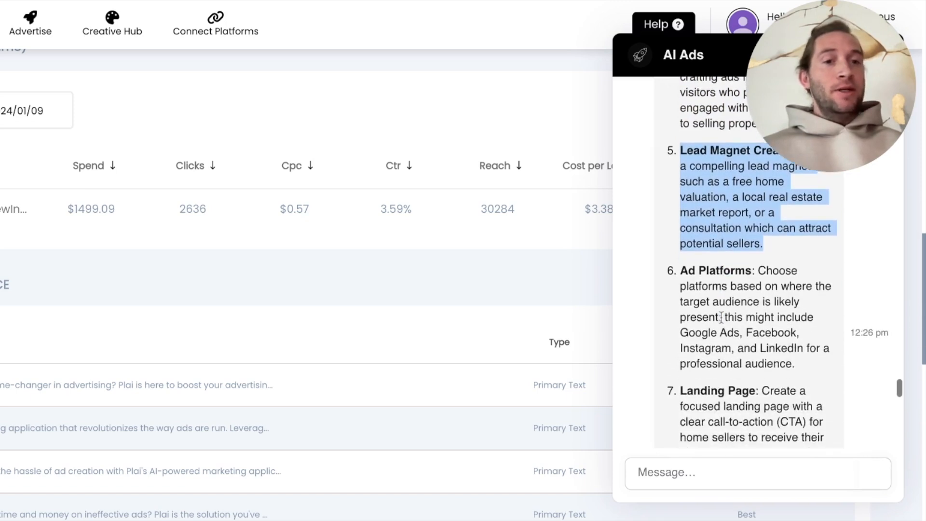
{"action": "scroll", "scroll_direction": "down", "scroll_amount": 3}
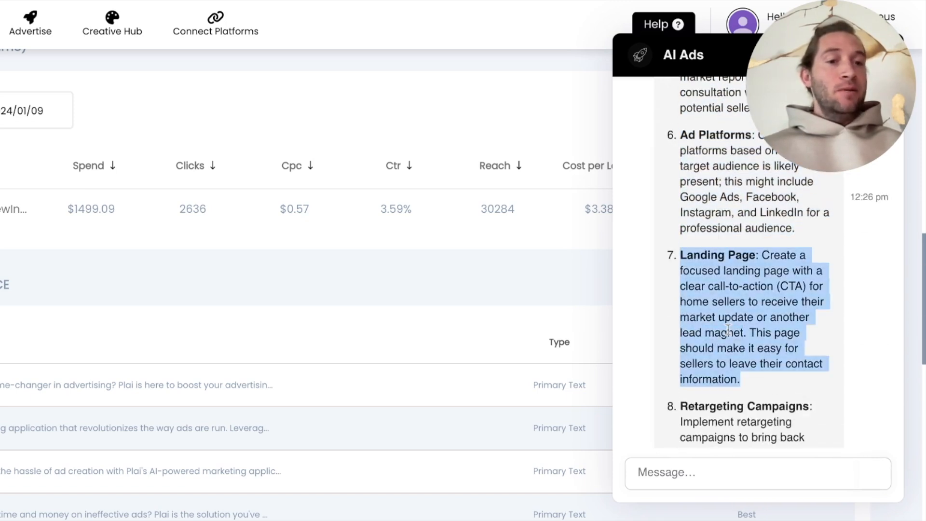
{"action": "scroll", "scroll_direction": "down", "scroll_amount": 3}
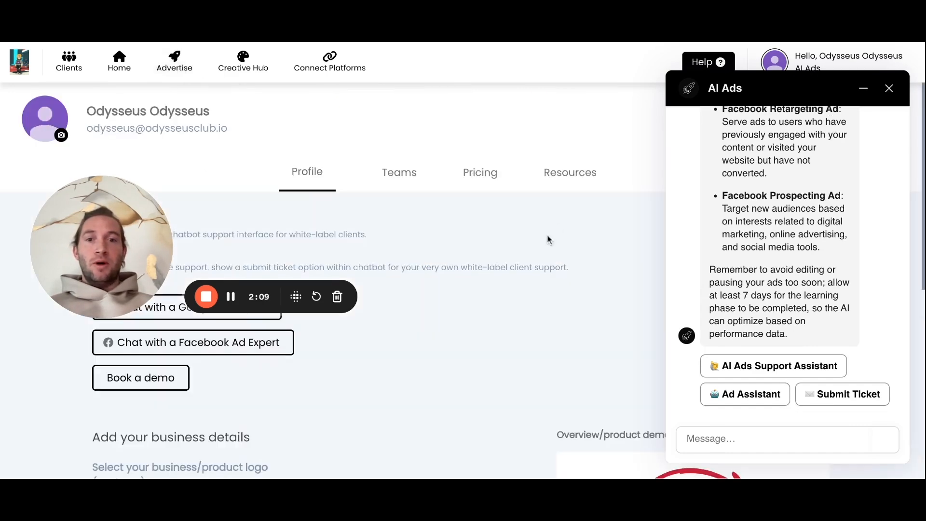
{"action": "left_click", "coordinate": [480, 172]}
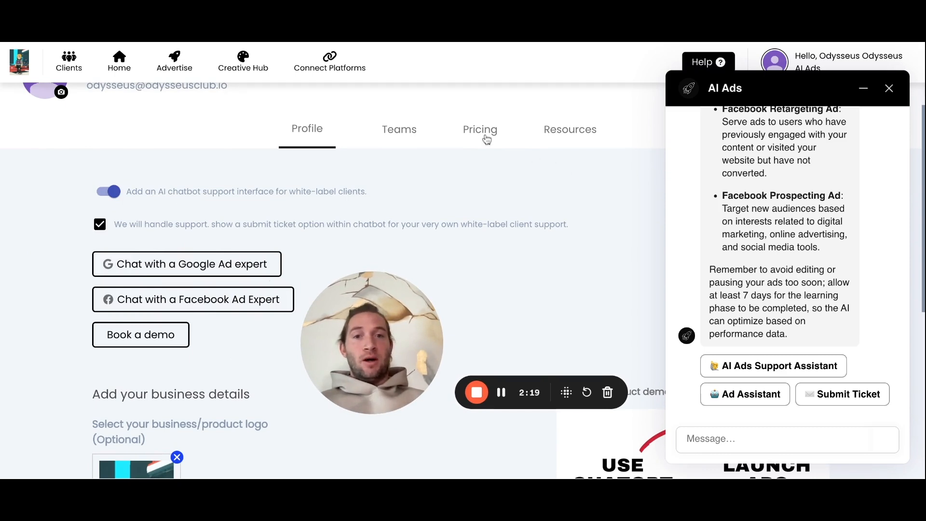
{"action": "left_click", "coordinate": [480, 130]}
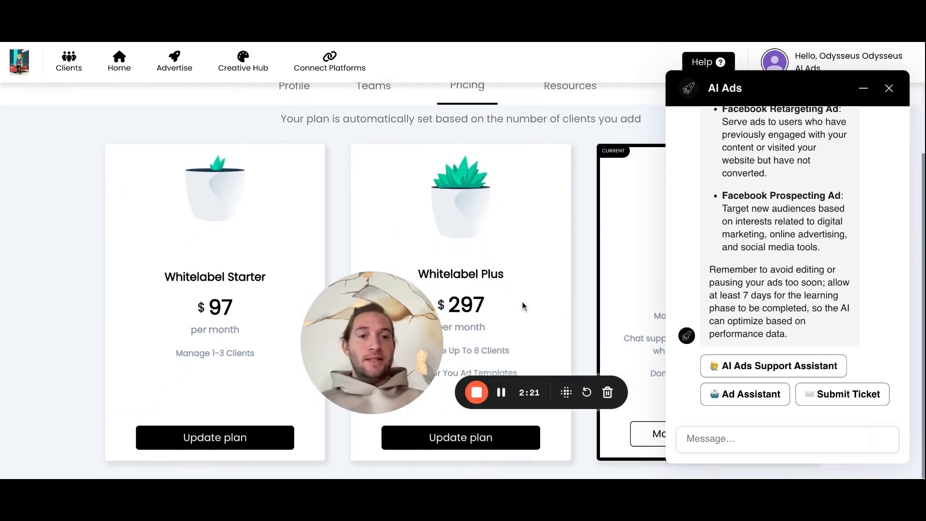
{"action": "mouse_move", "coordinate": [694, 378]}
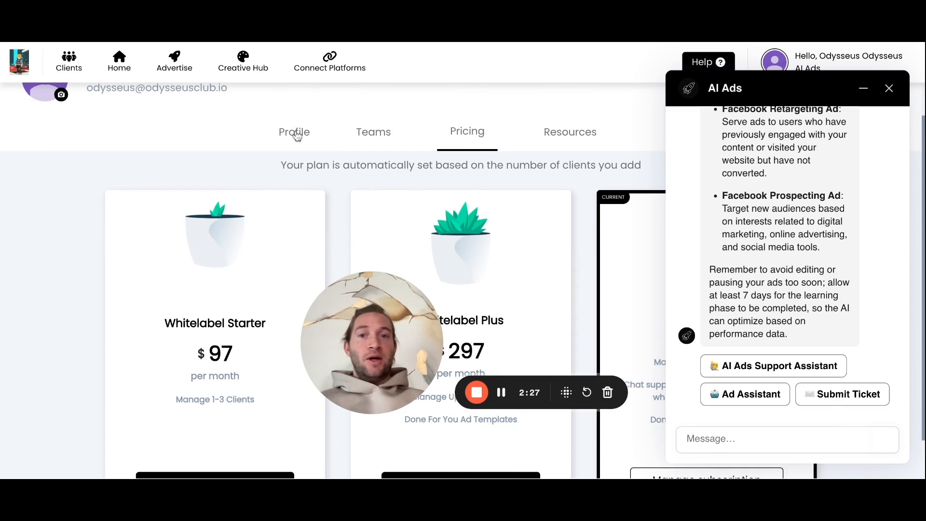
{"action": "left_click", "coordinate": [294, 132]}
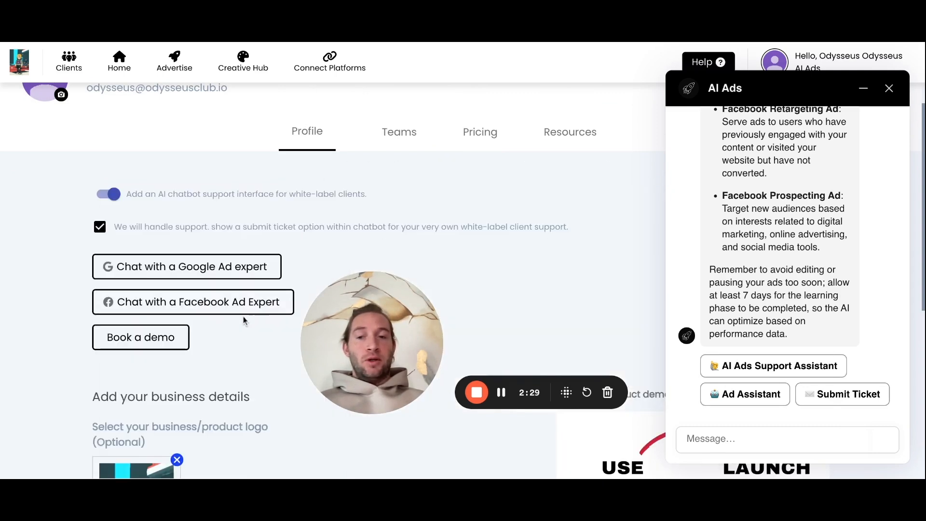